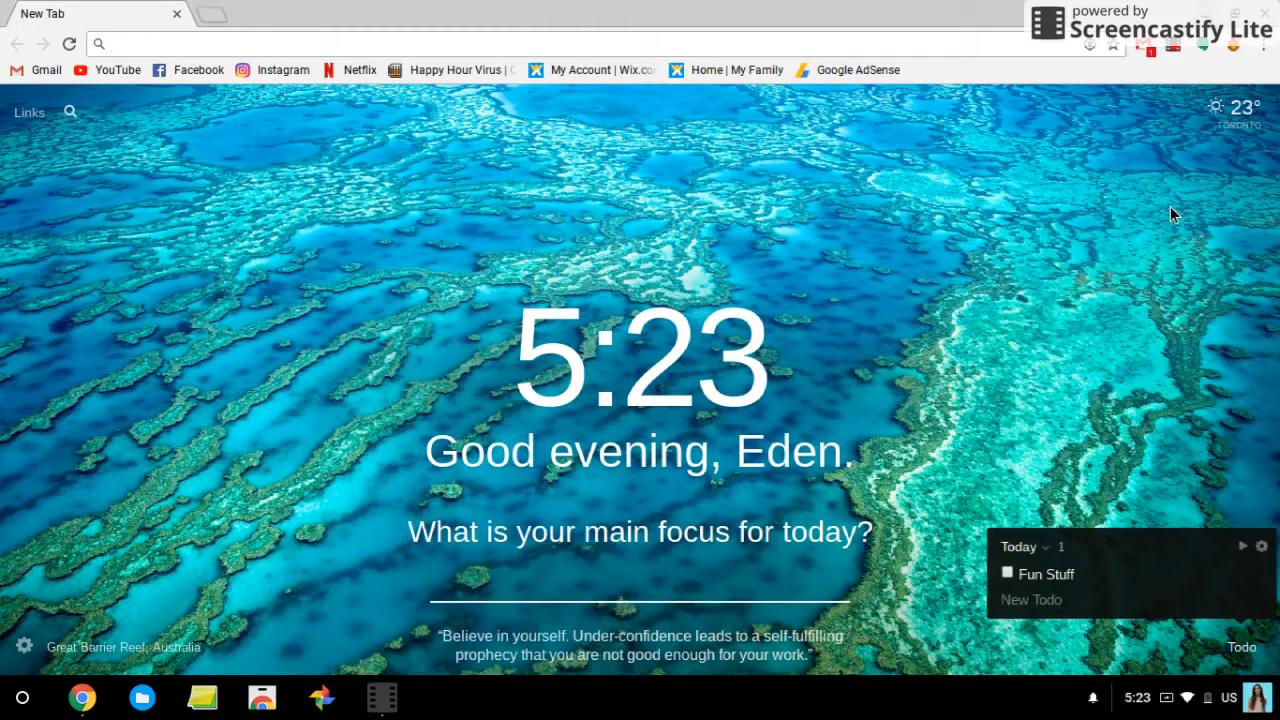
mouse_move(1035, 345)
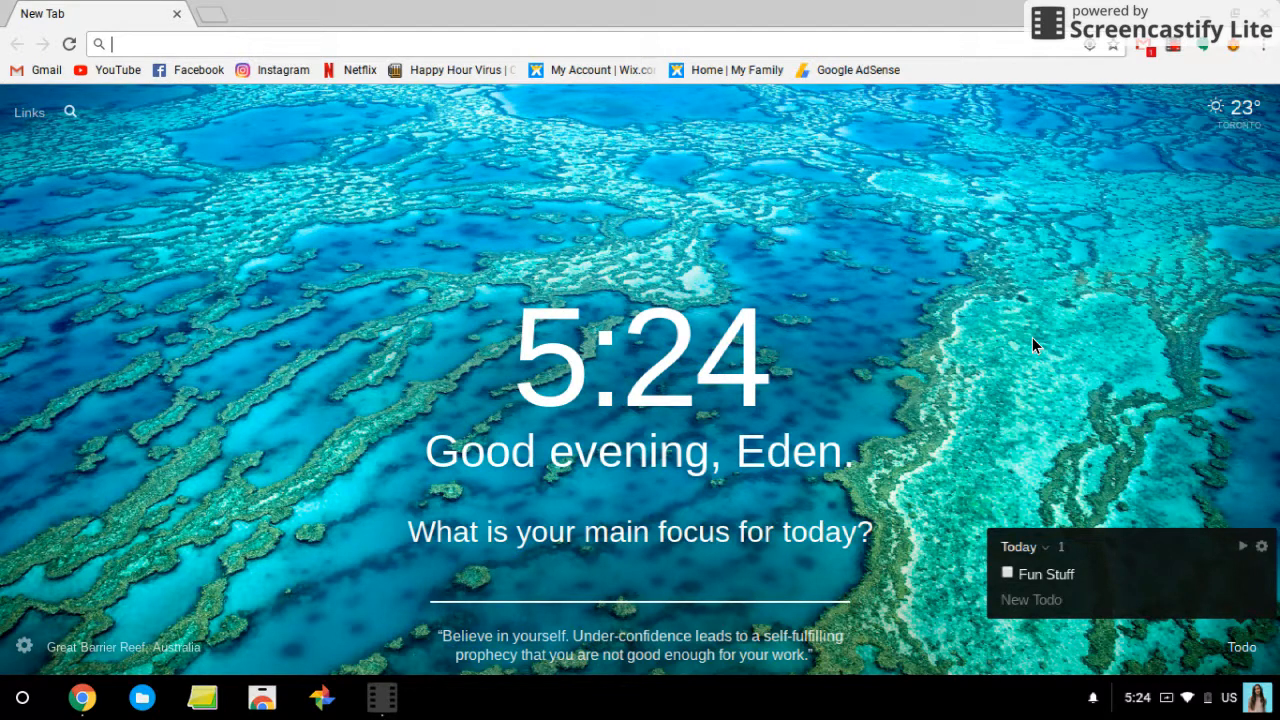
mouse_move(780, 479)
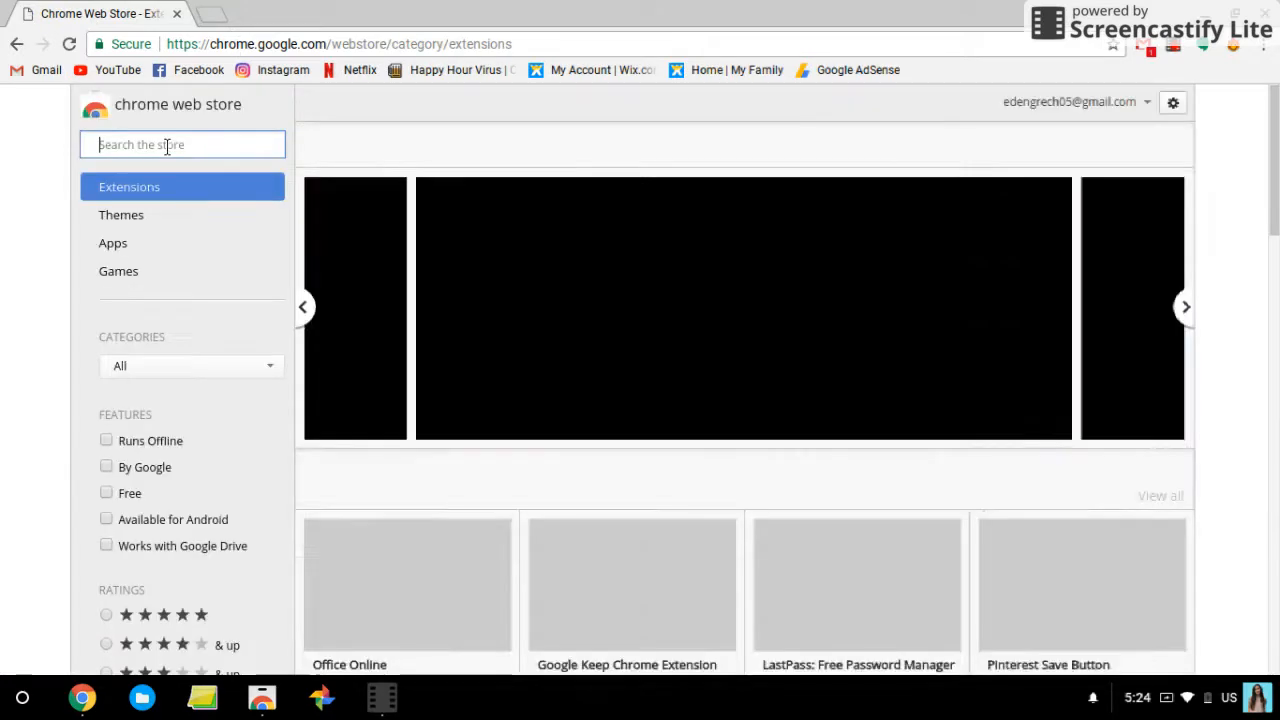
- Search the Chrome Web Store for 'minecraft' and scroll through the results
text(minecra)
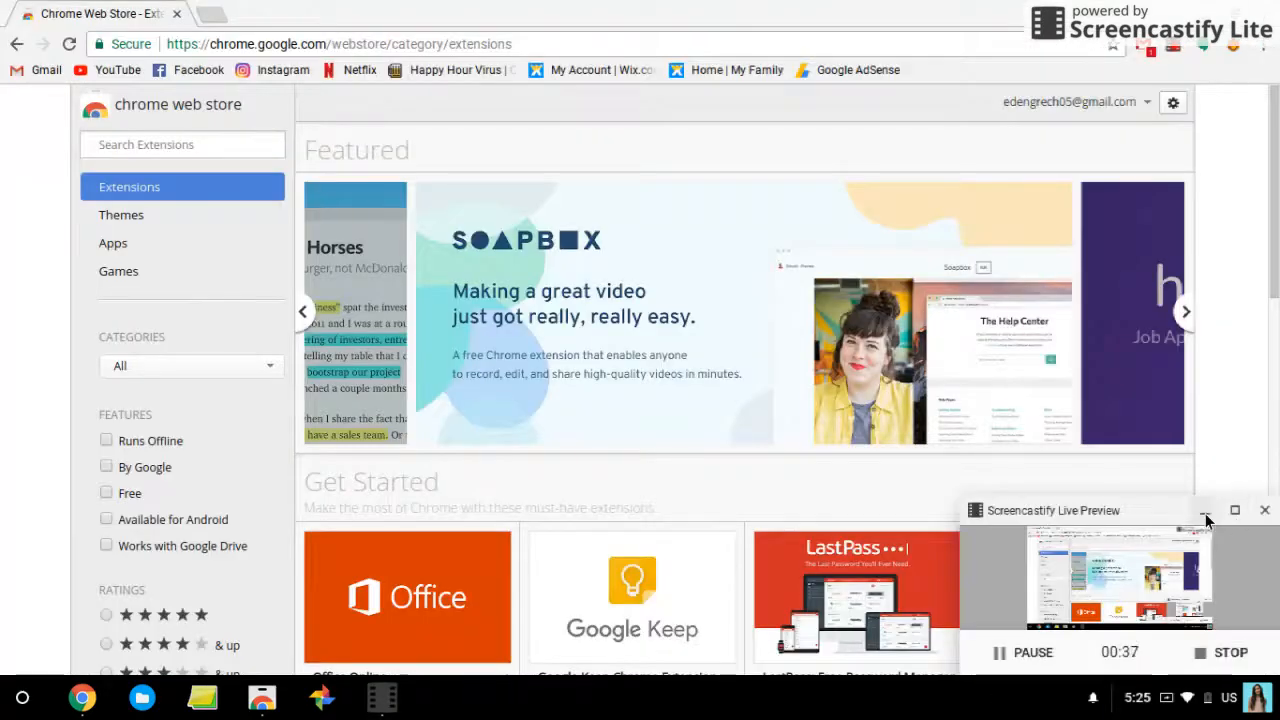
click(182, 144)
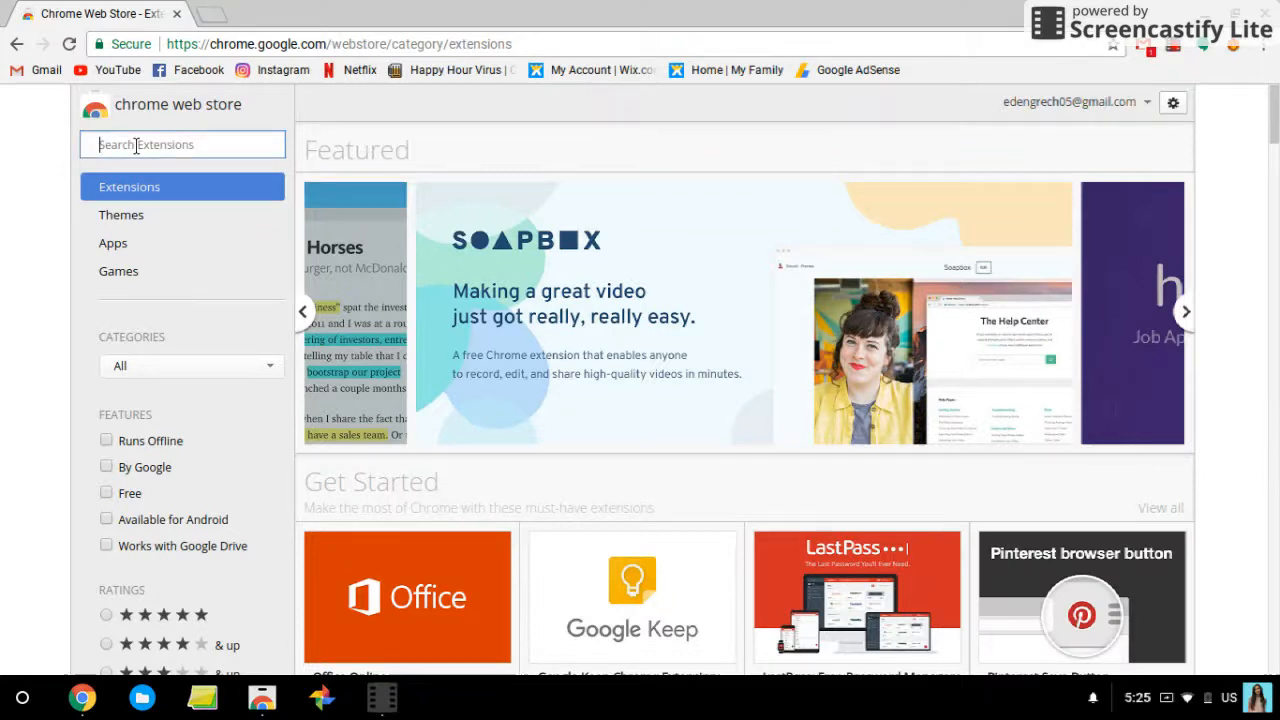
text(minw)
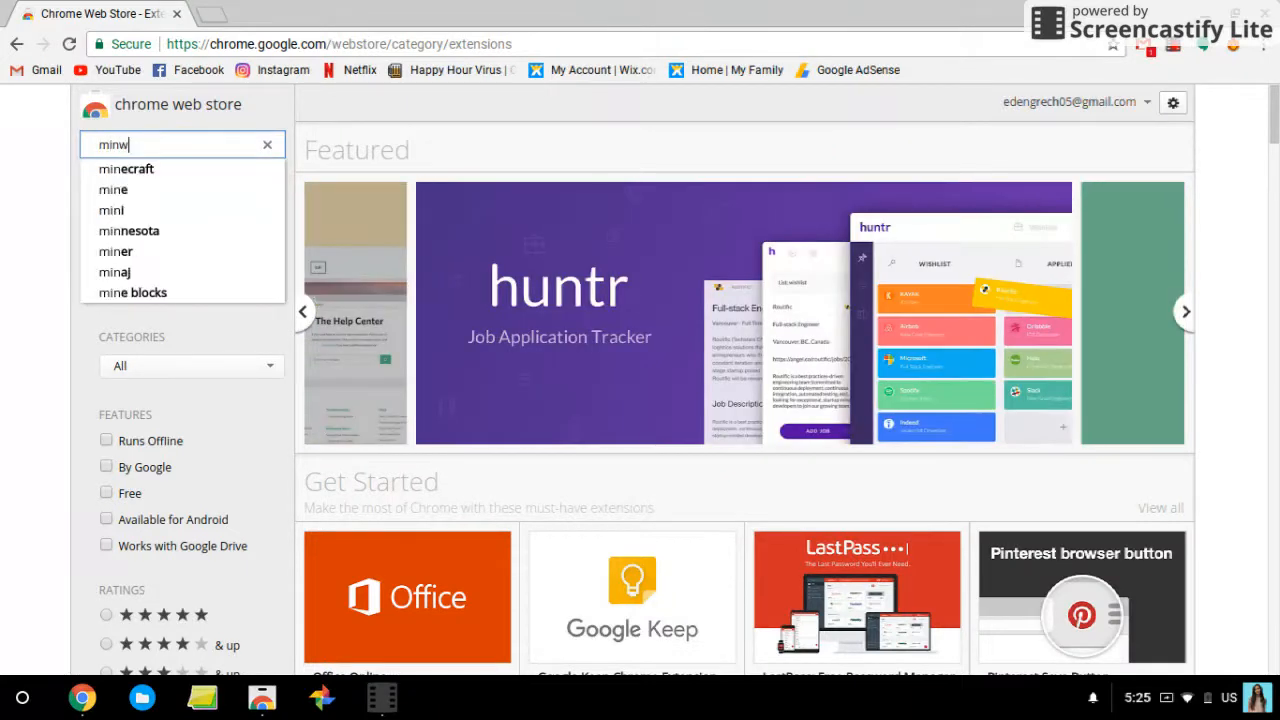
key(BackSpace)
text(ecraft)
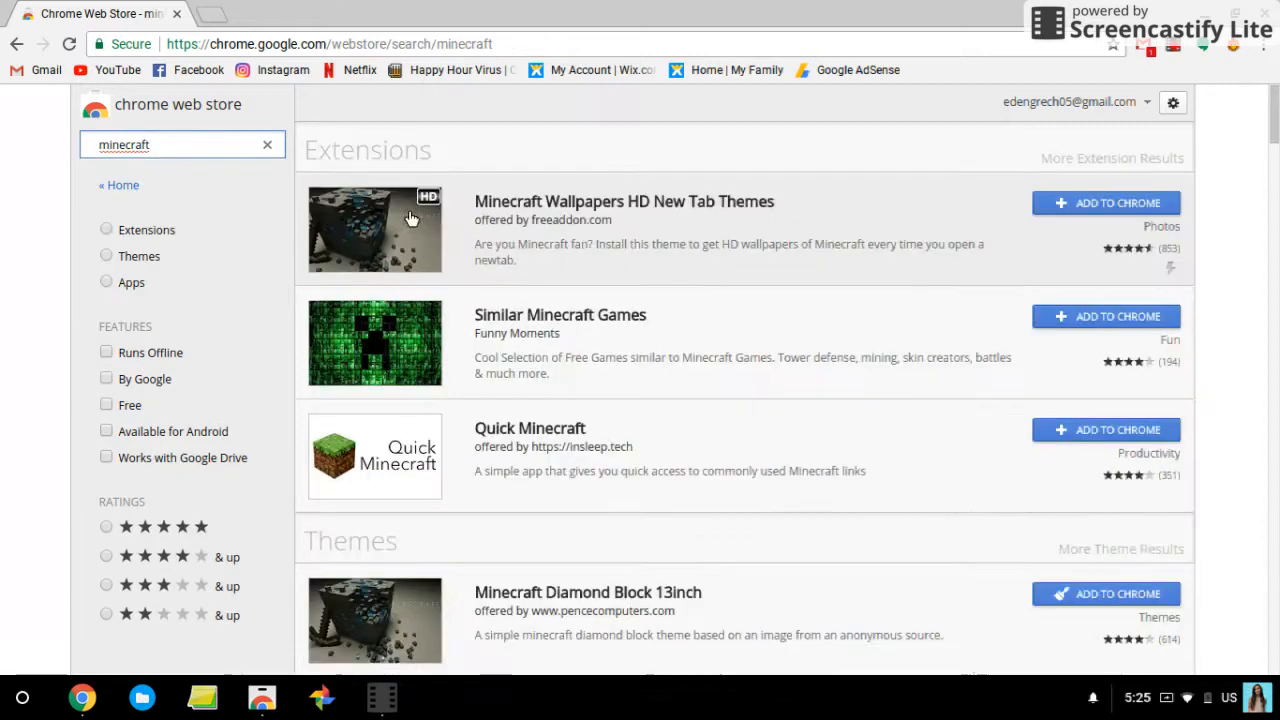
scroll(down, 3)
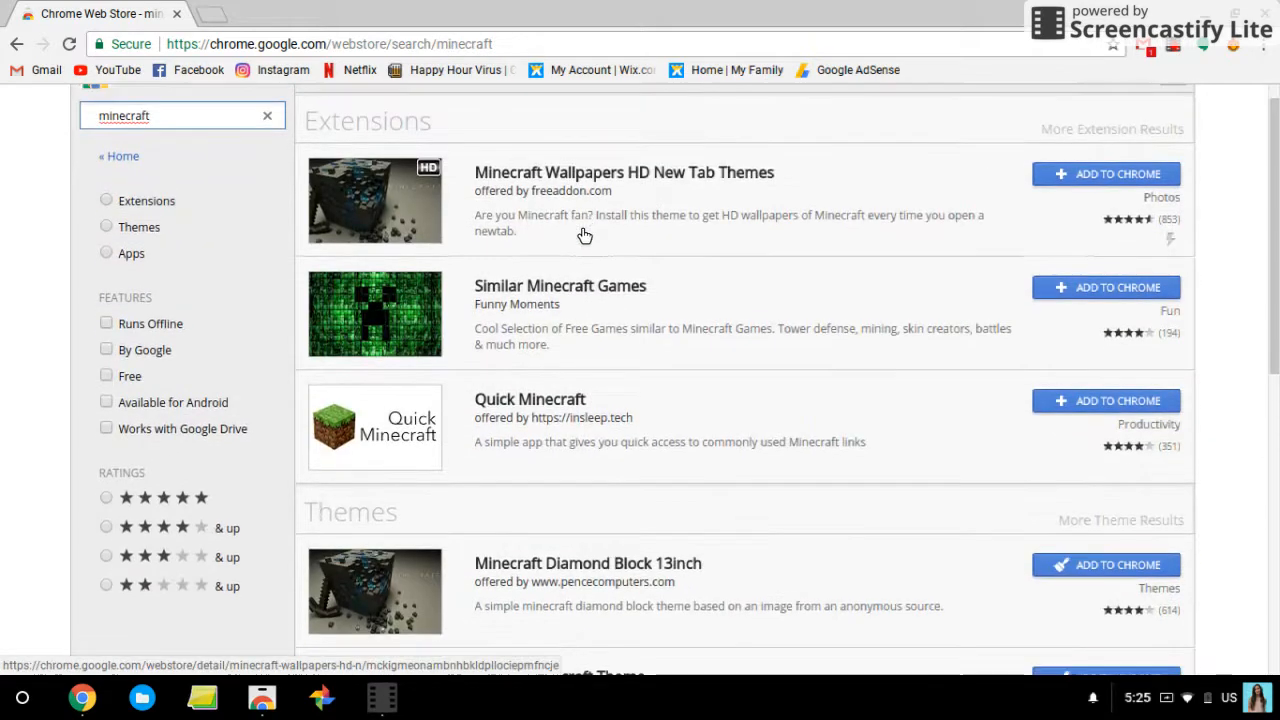
scroll(down, 3)
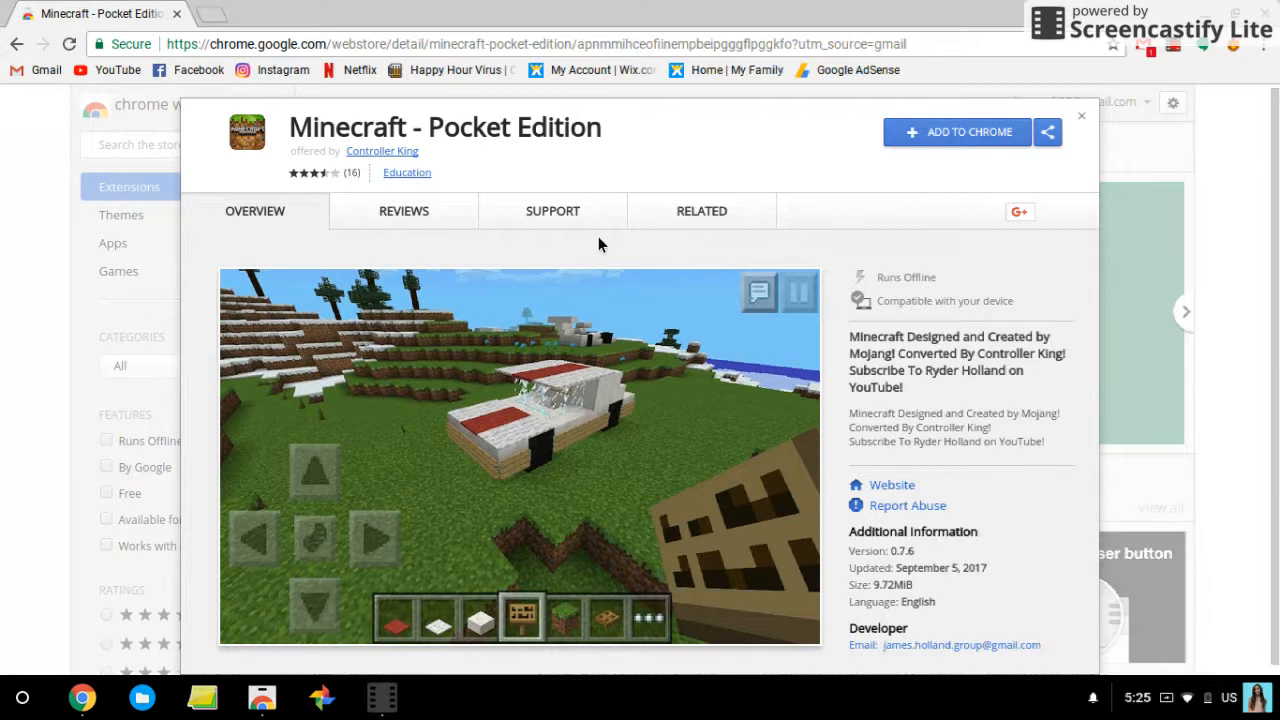
mouse_move(426, 553)
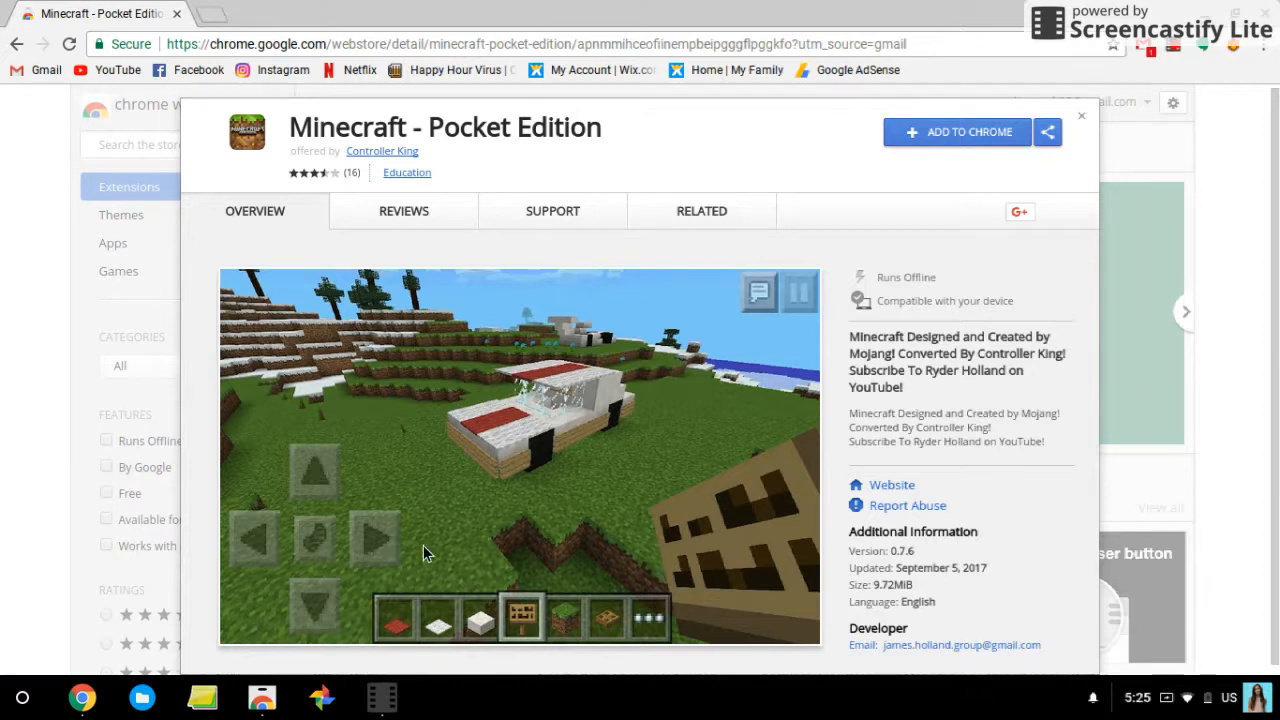
mouse_move(590, 462)
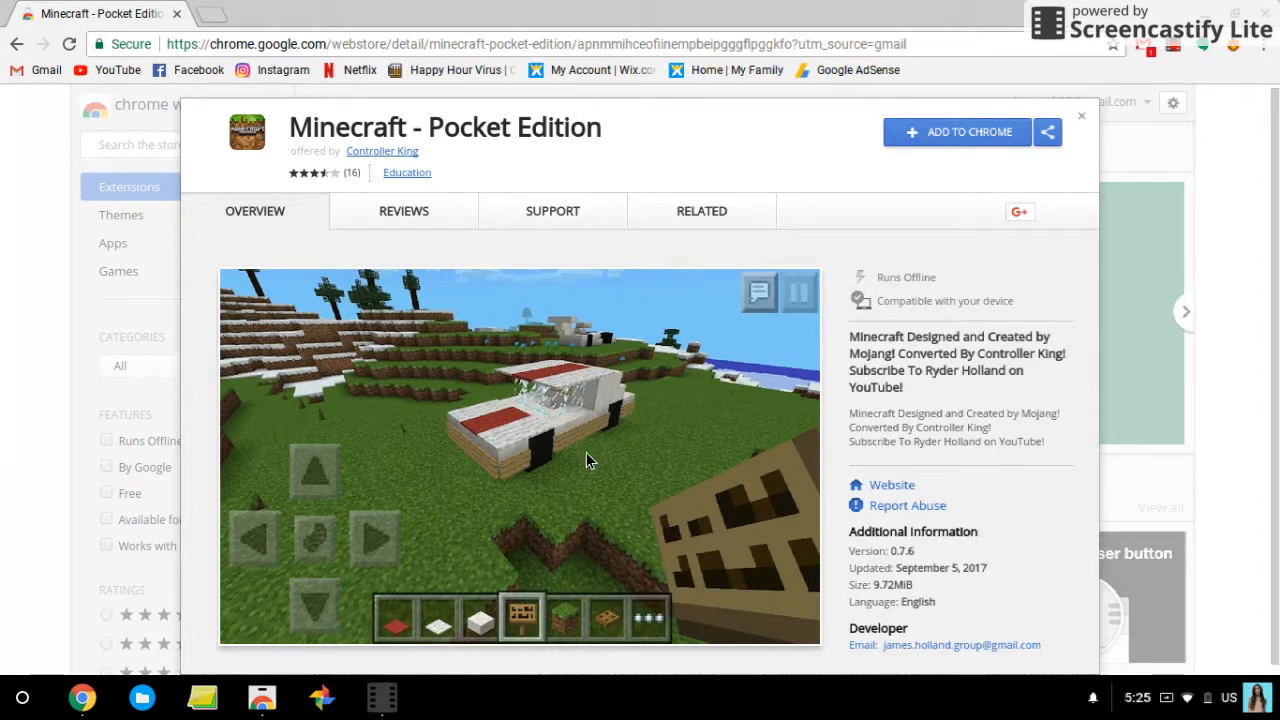
mouse_move(415, 635)
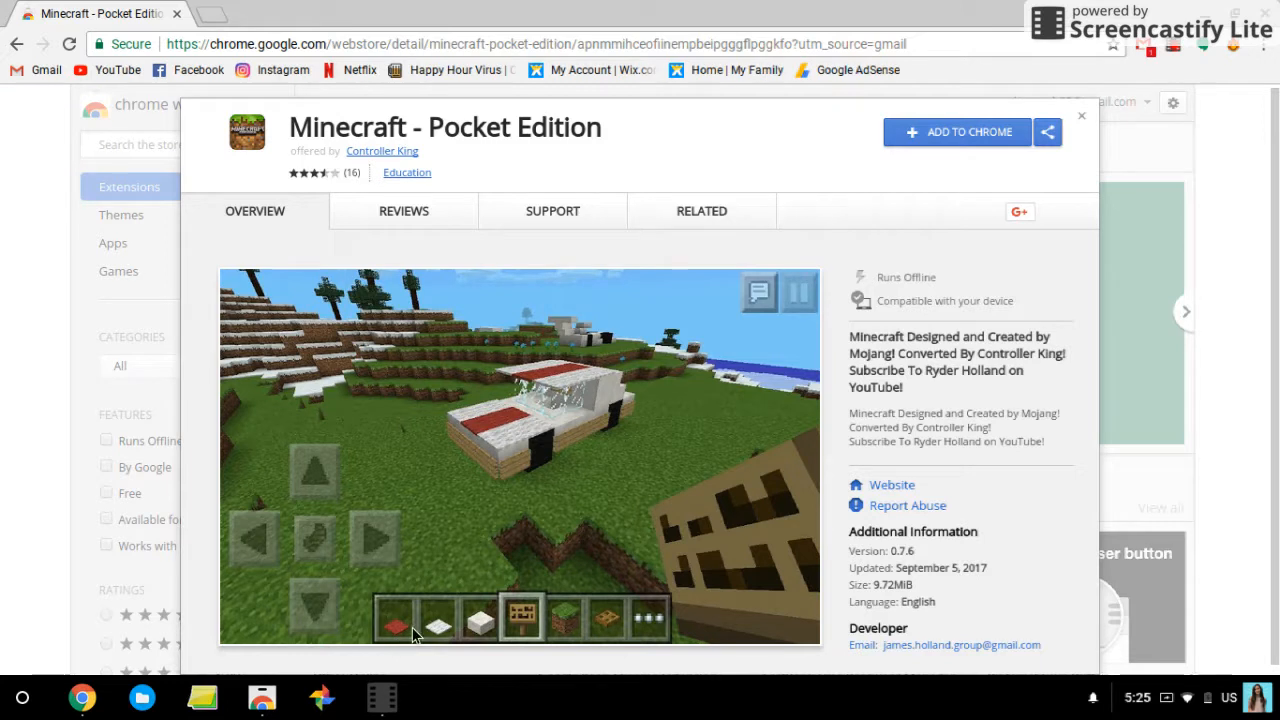
- Add Minecraft - Pocket Edition to Chrome from its store listing
click(959, 131)
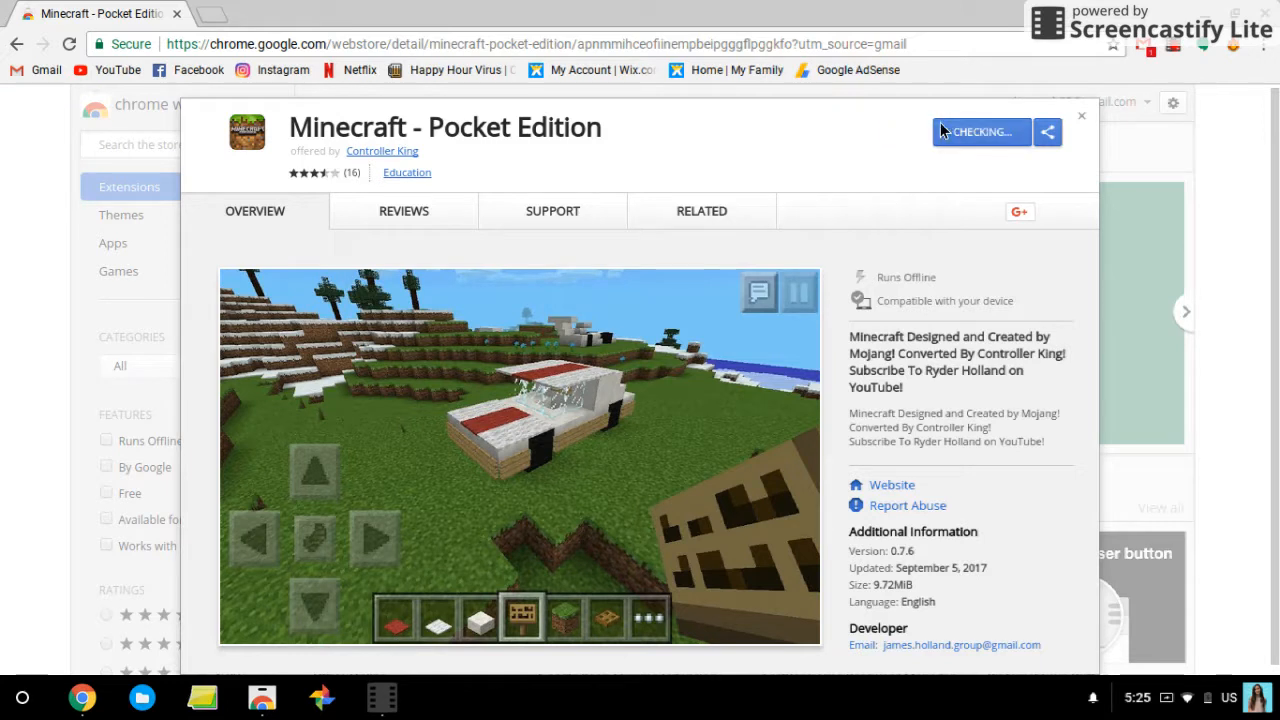
mouse_move(689, 306)
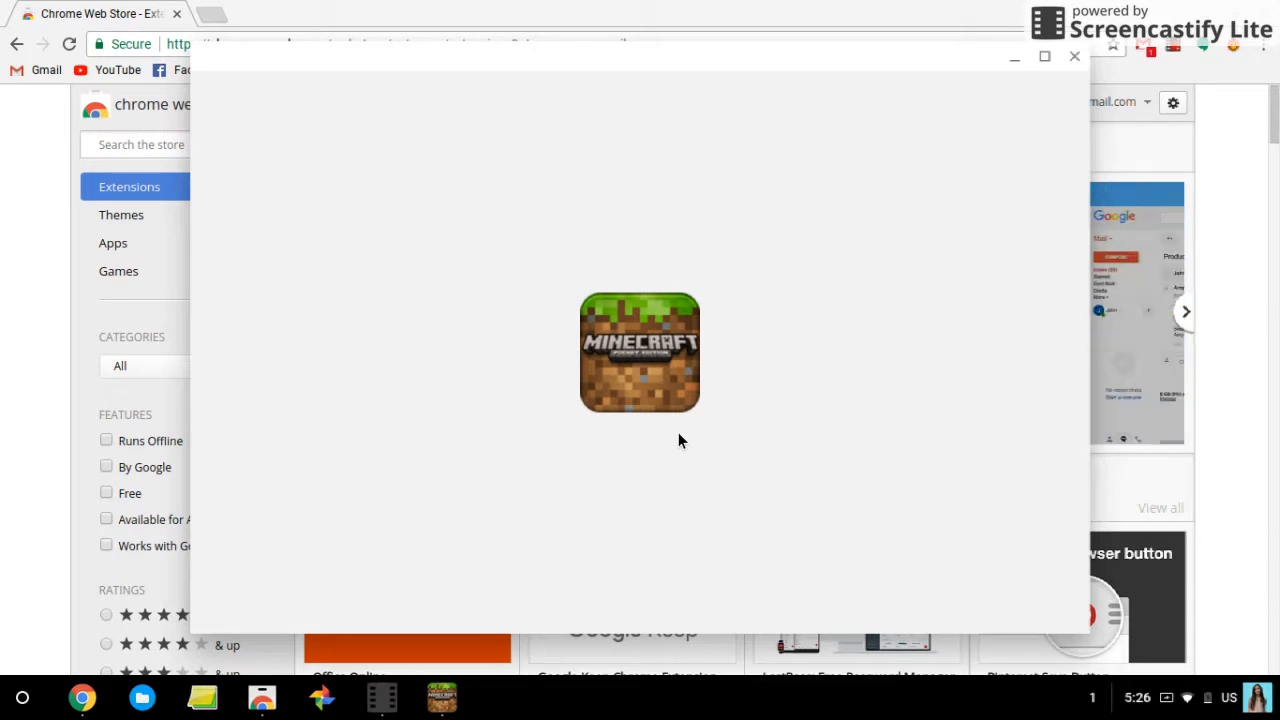
mouse_move(559, 516)
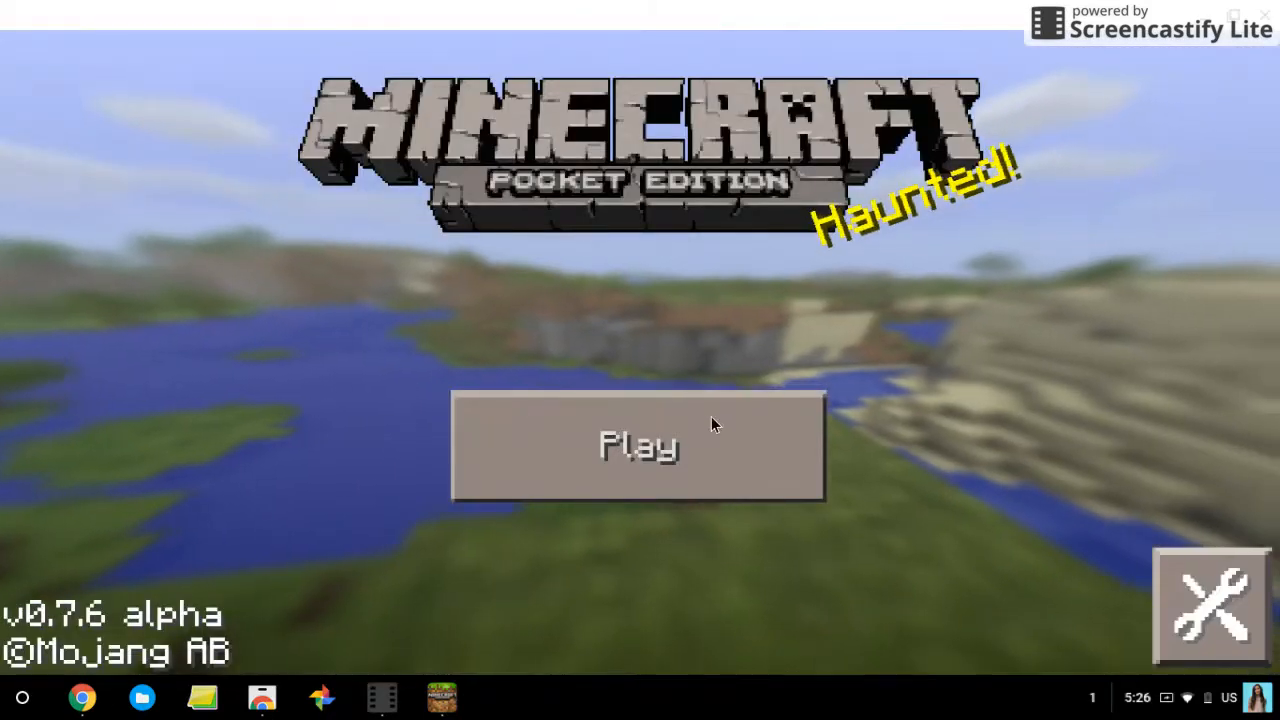
- Generate a new Creative-mode world named 'My World' from the Play menu
click(638, 447)
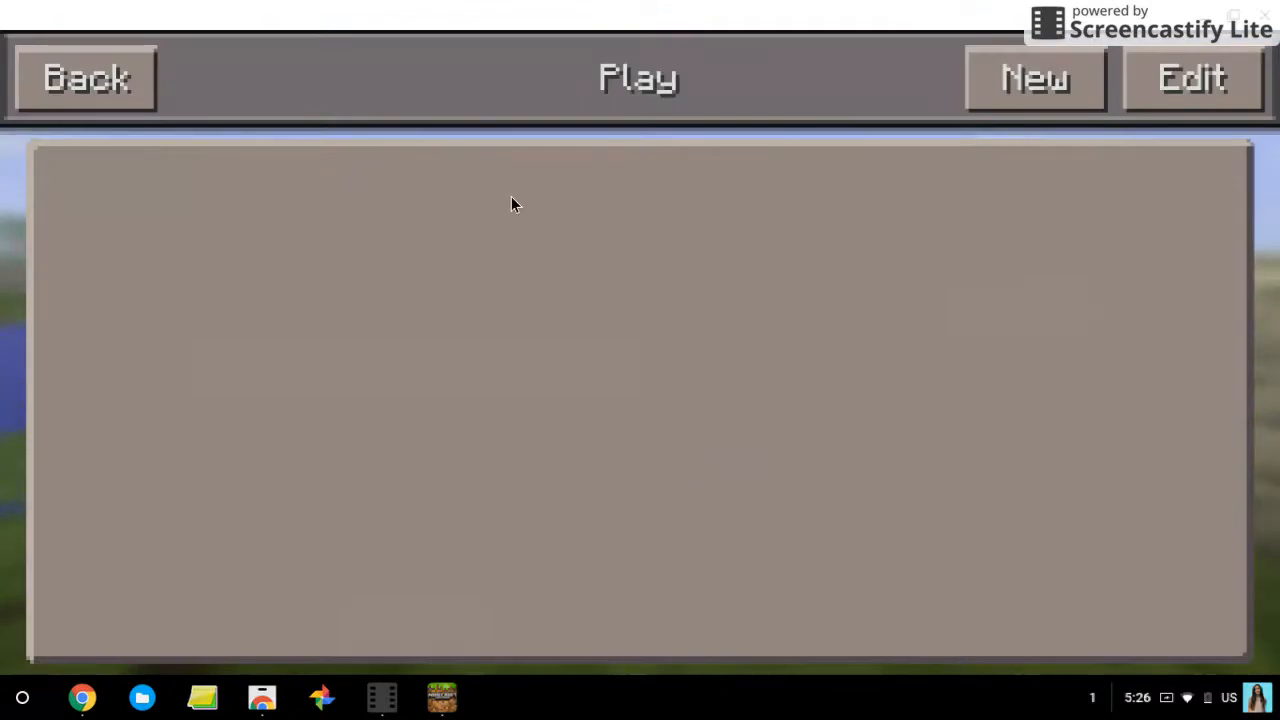
click(1034, 78)
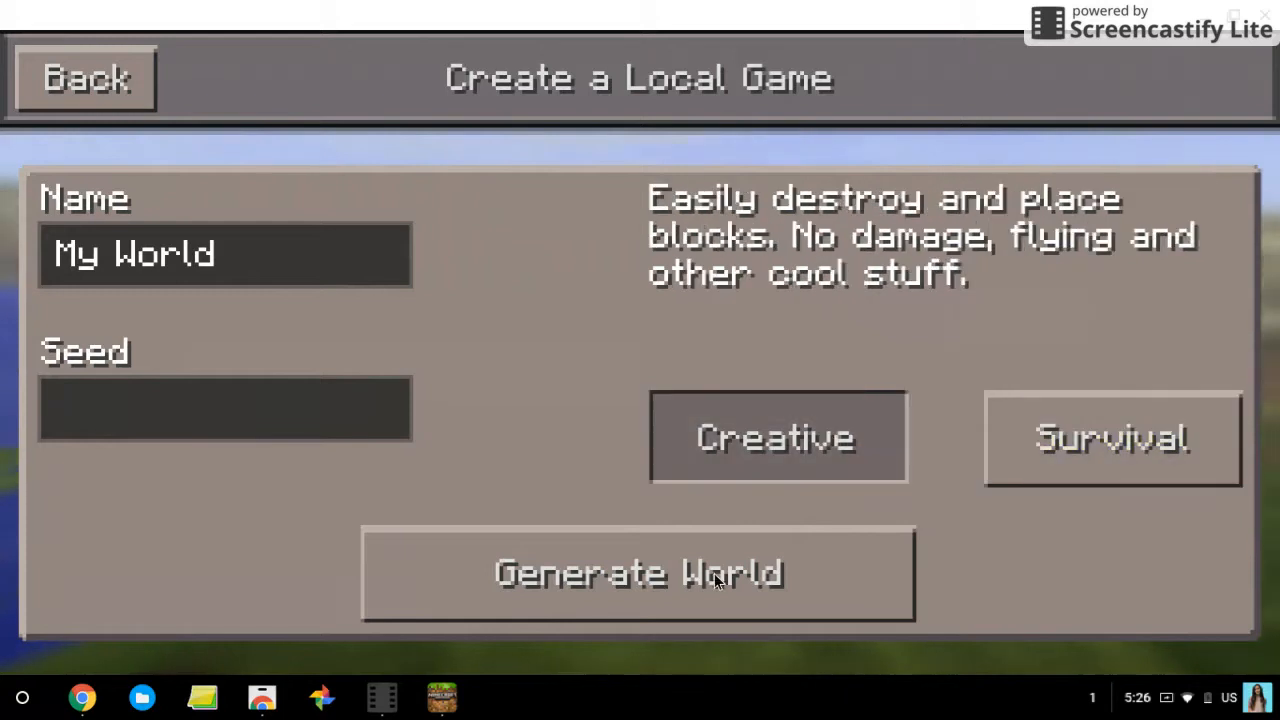
click(635, 575)
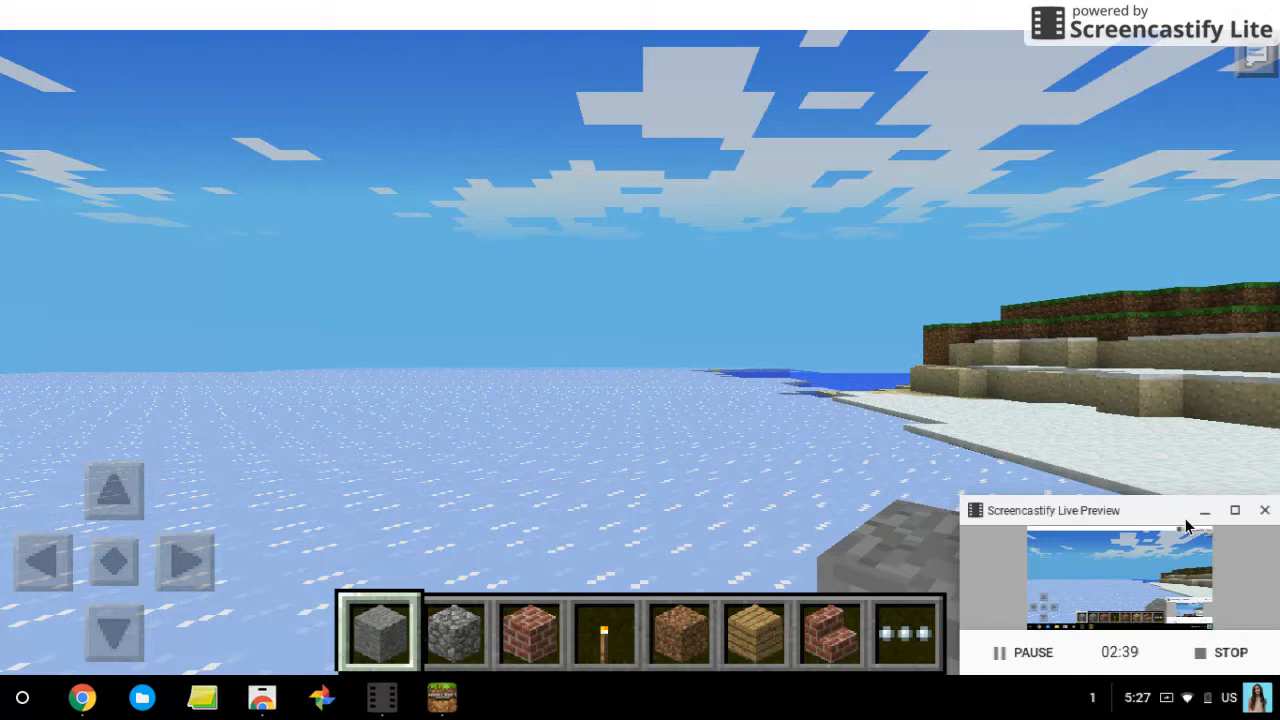
- Place several brick blocks side by side on the snowy ground as a wall
click(1264, 510)
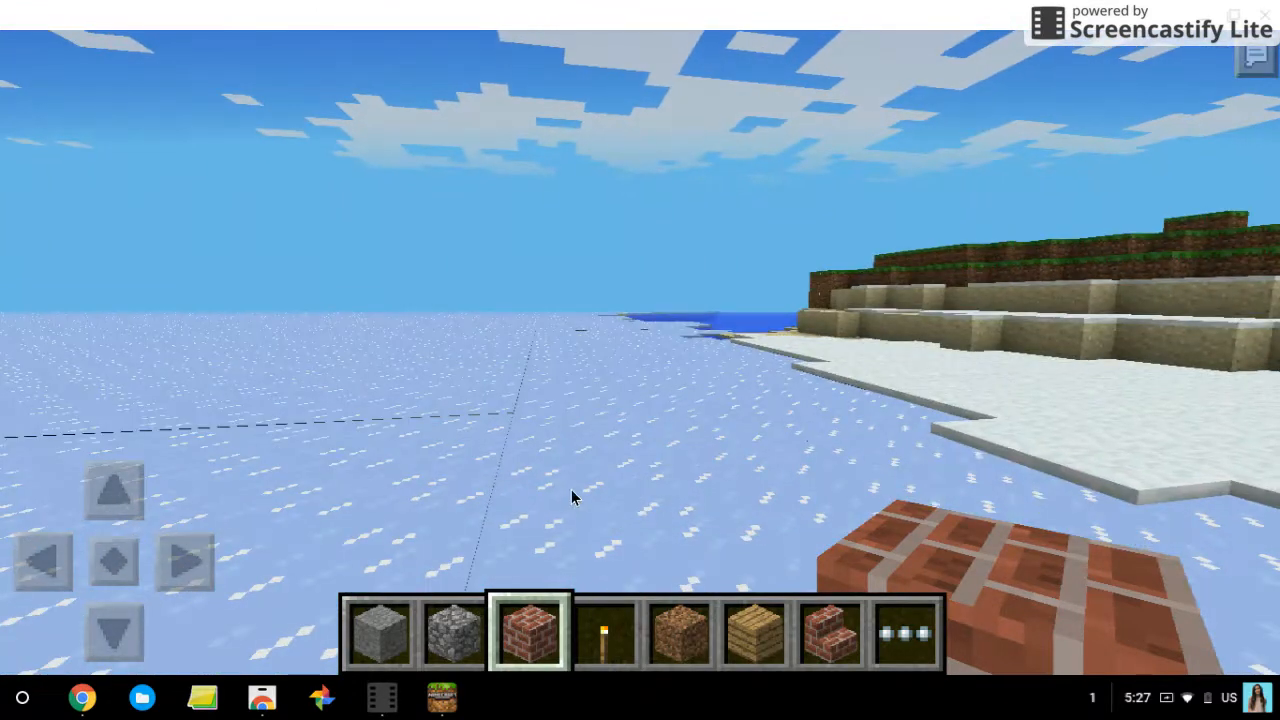
mouse_move(557, 500)
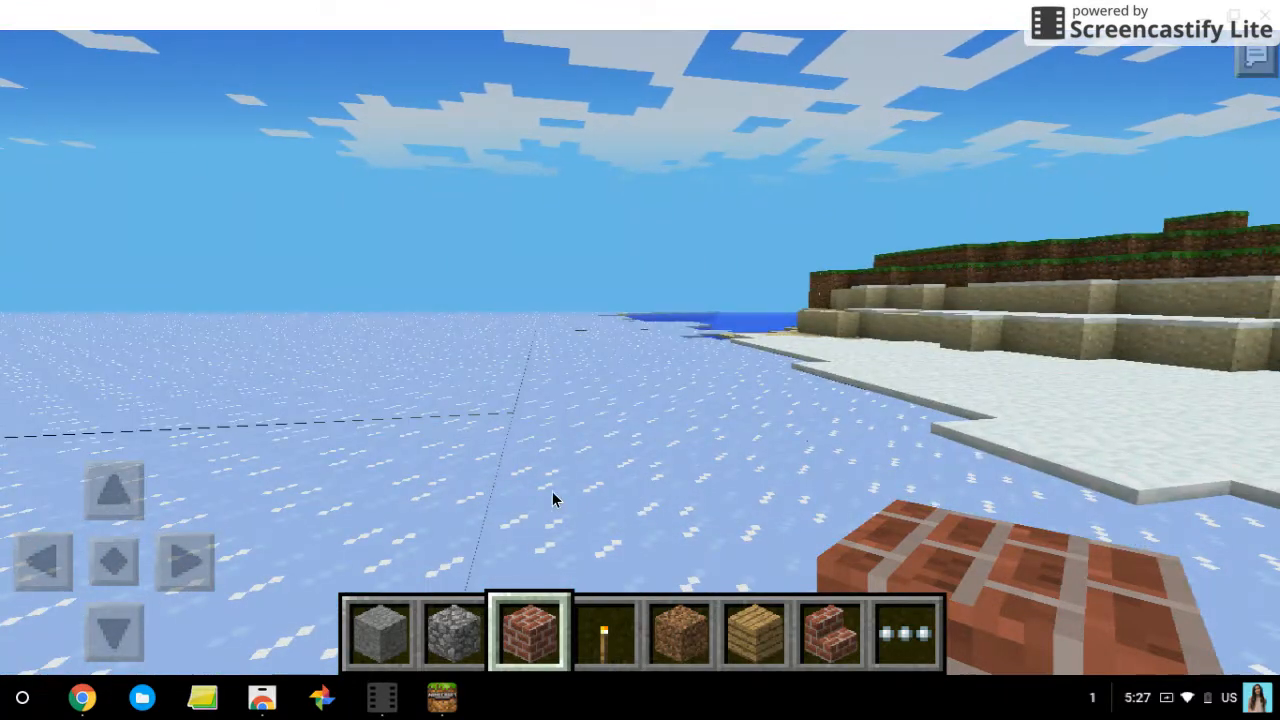
click(555, 498)
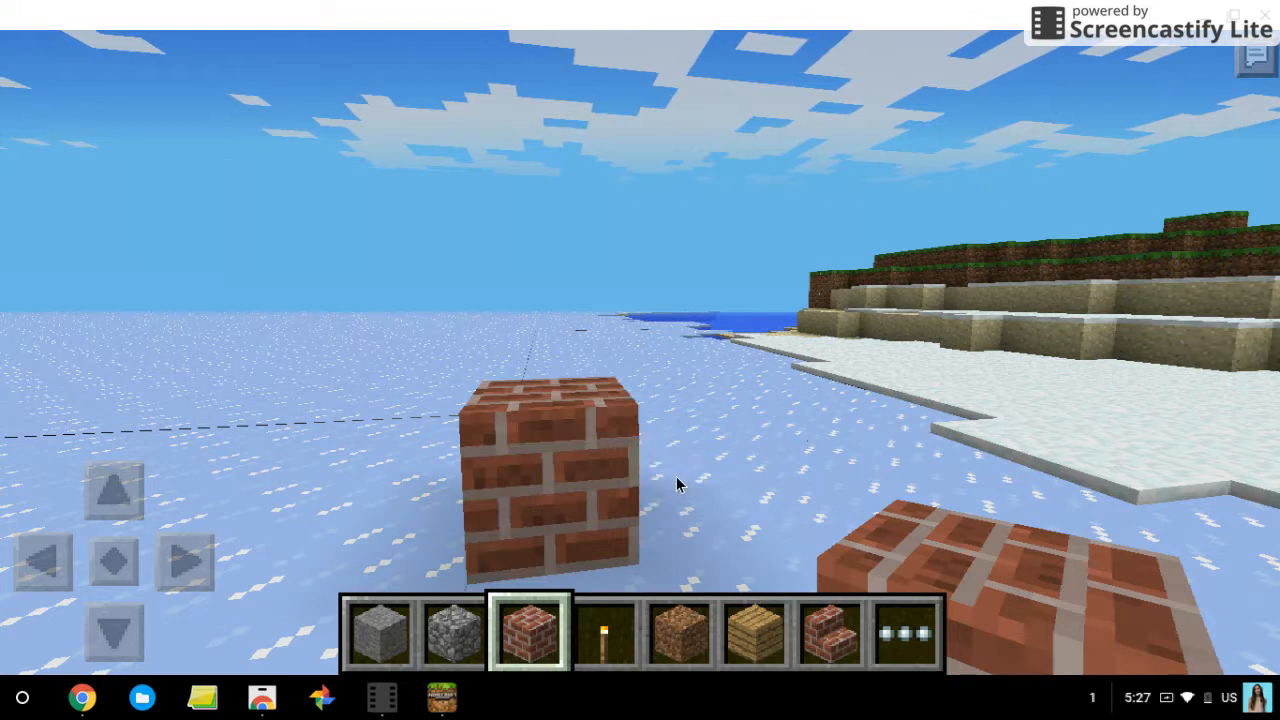
click(680, 483)
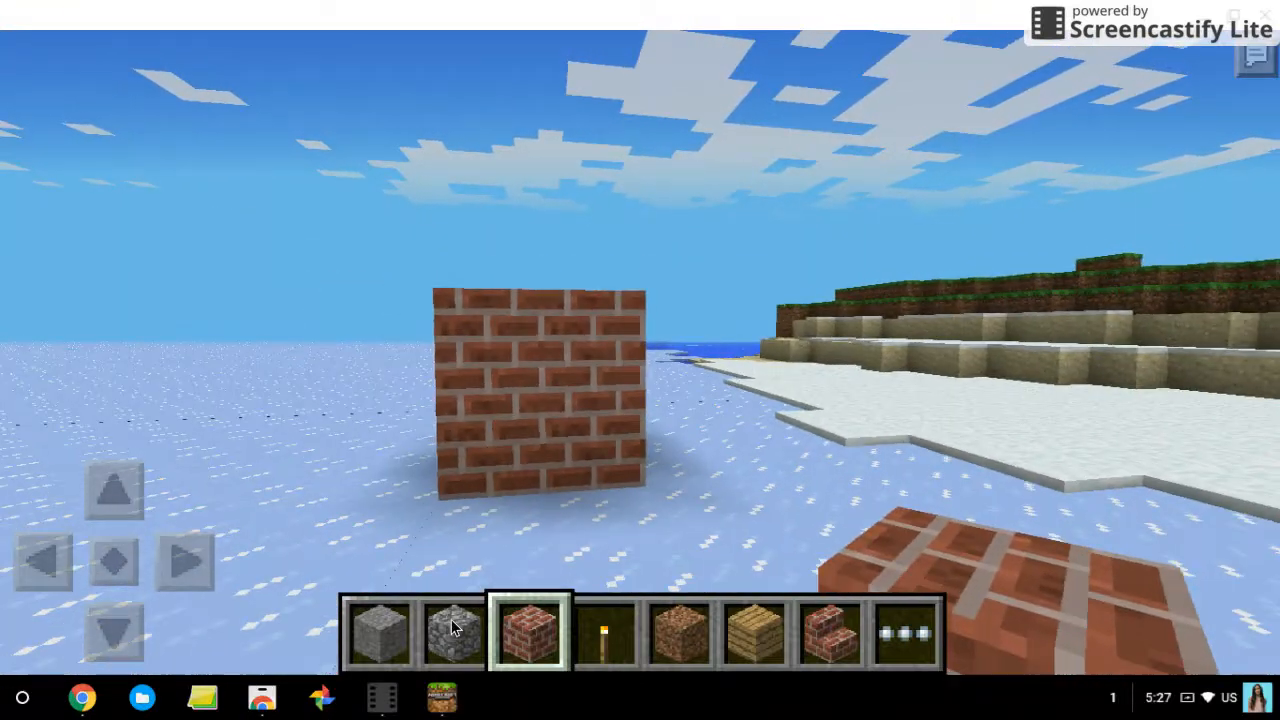
click(607, 639)
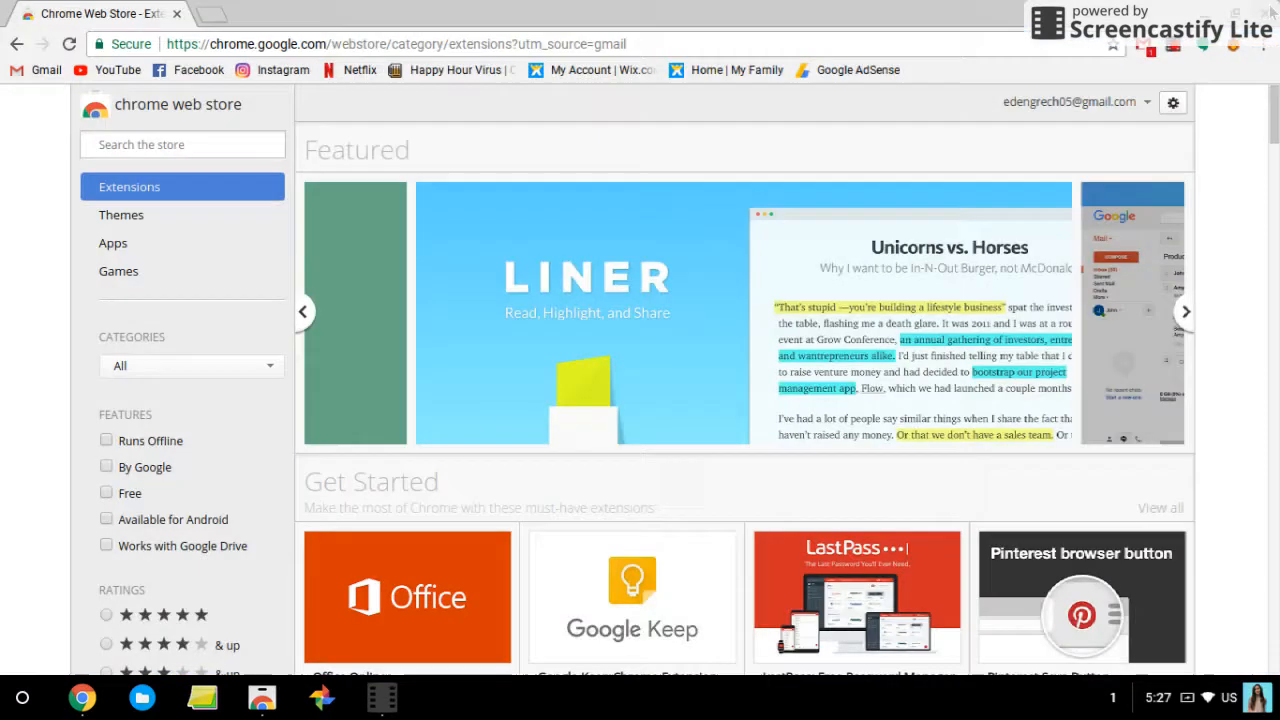
mouse_move(407, 596)
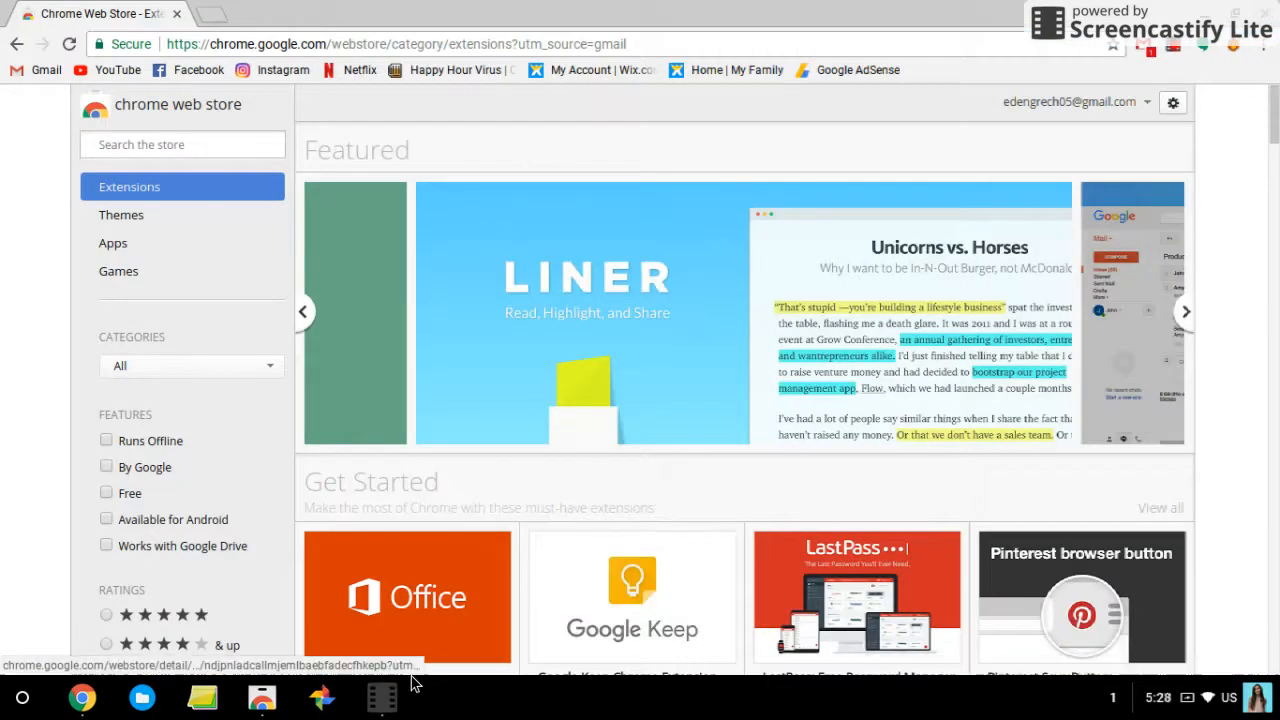
click(385, 697)
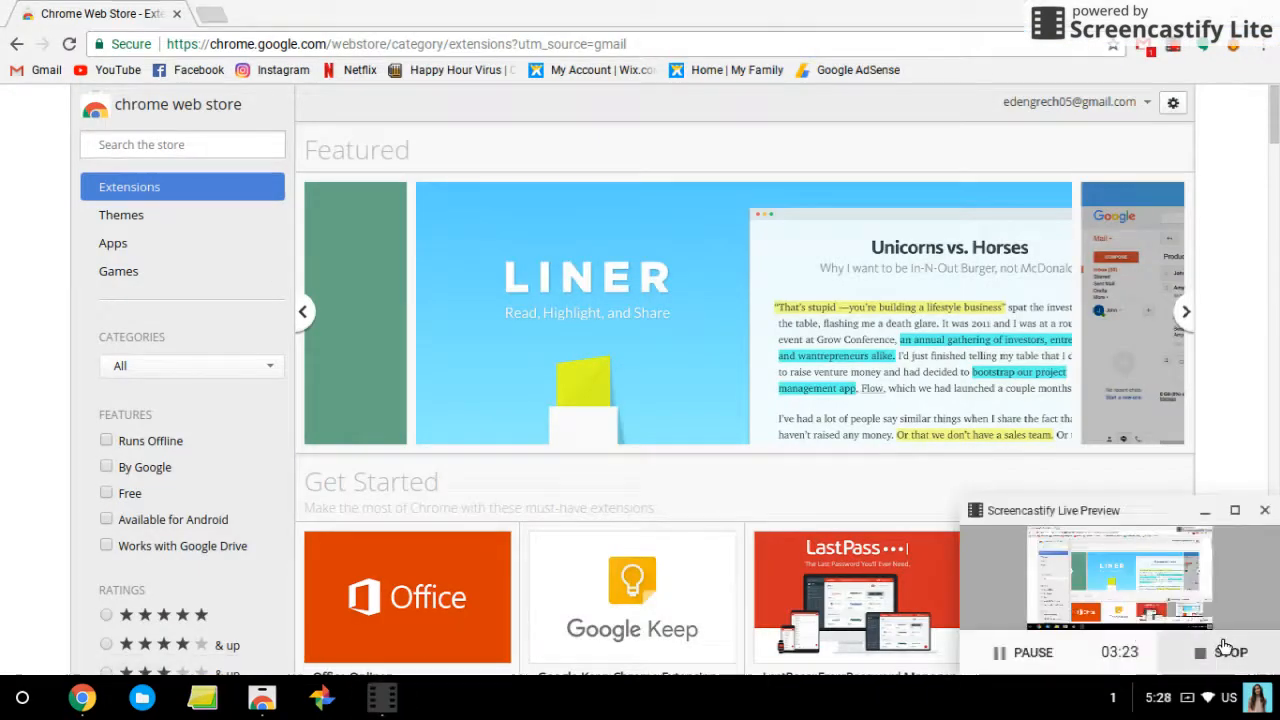